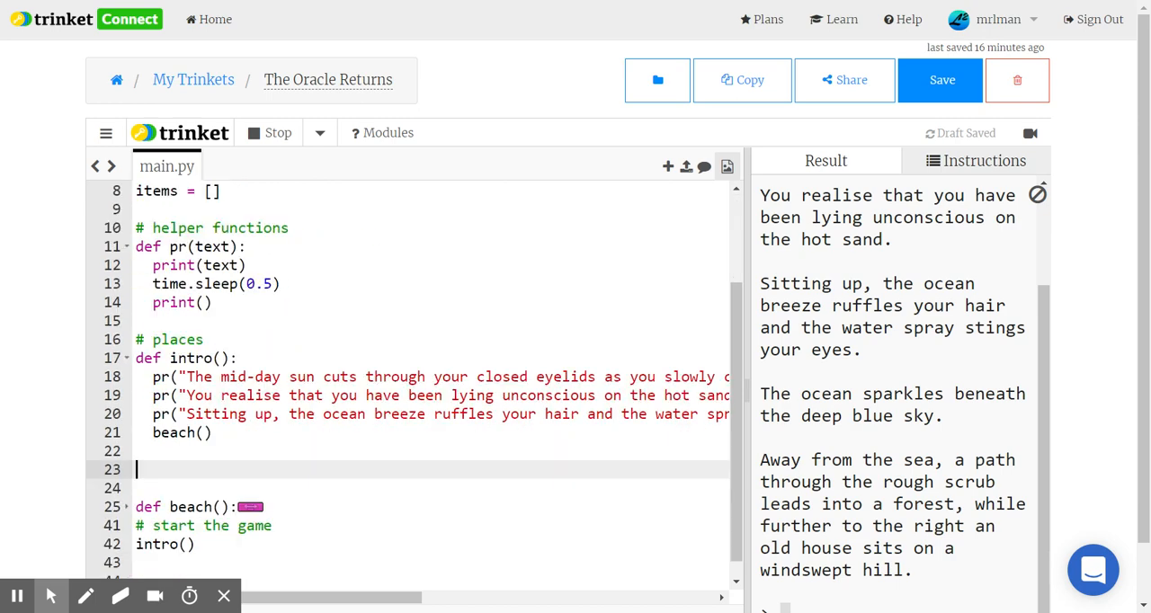
- Fold the pr and intro function bodies and unfold the beach function's code
scroll("up", 3)
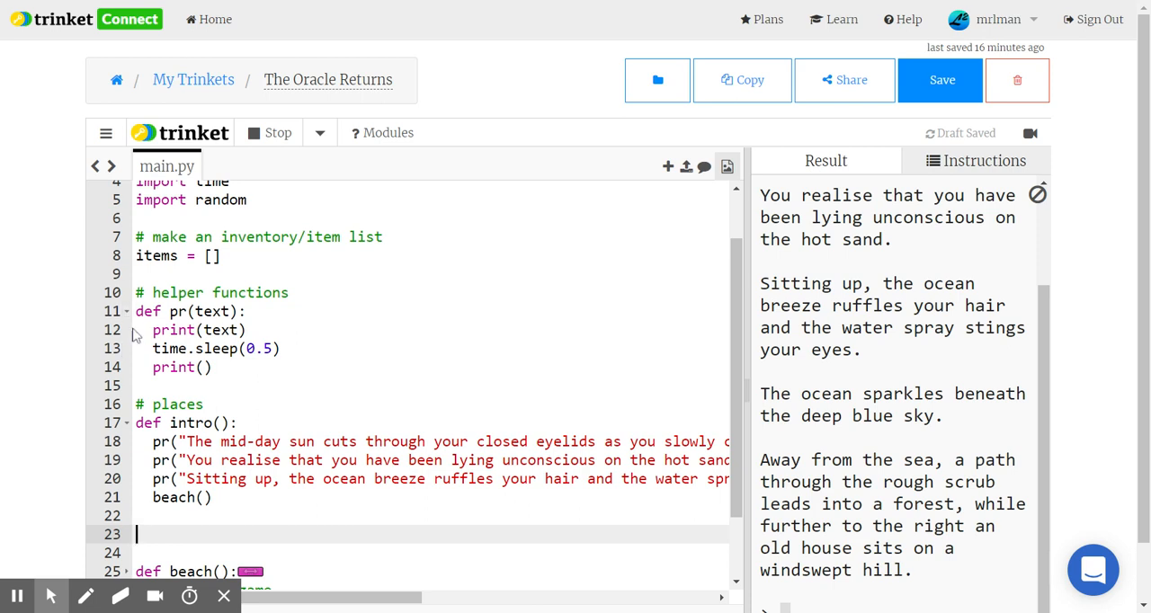
left_click(126, 311)
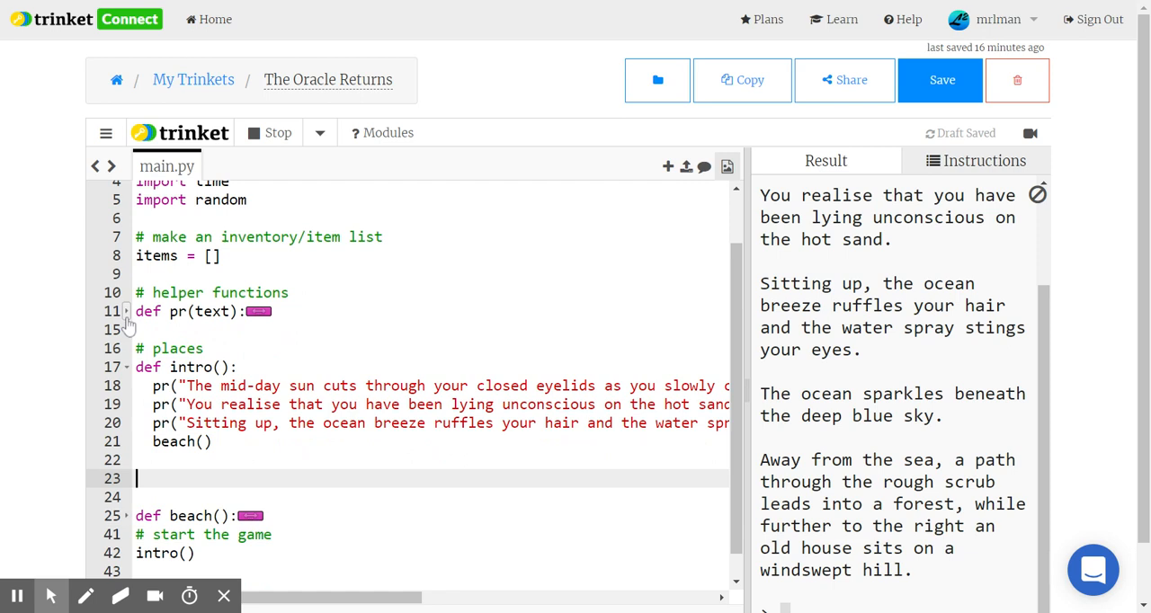
left_click(258, 311)
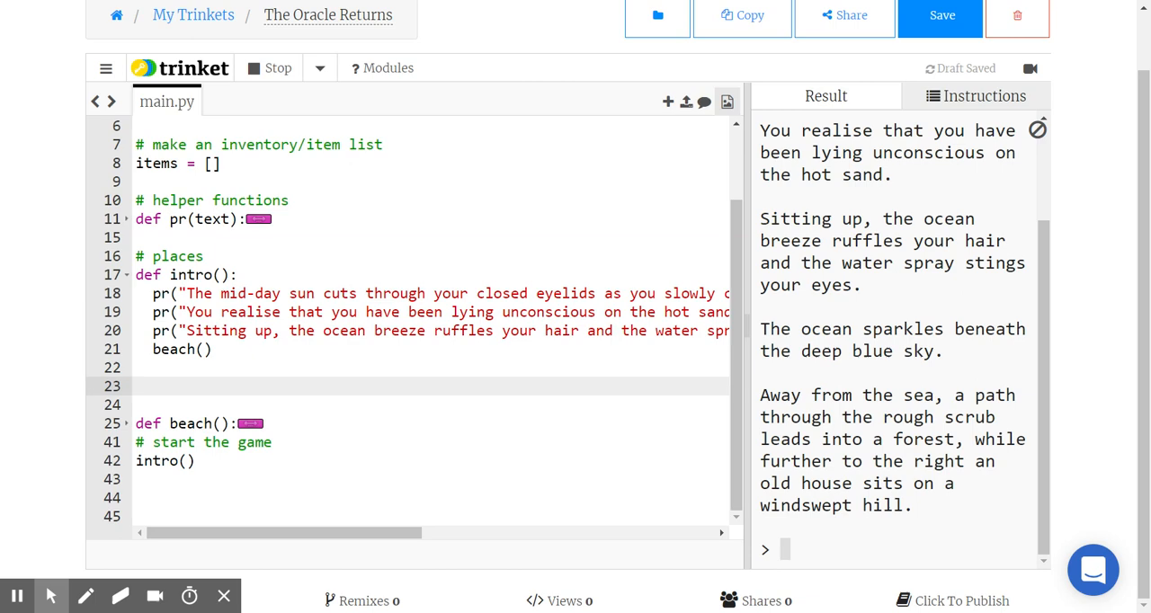
scroll("up", 3)
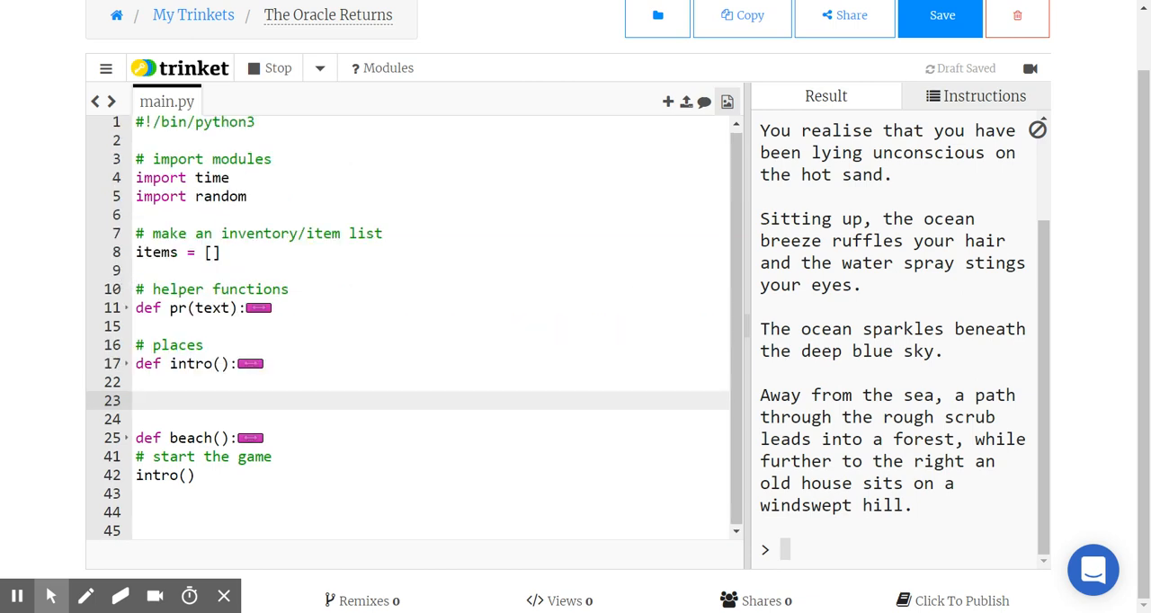
scroll("down", 3)
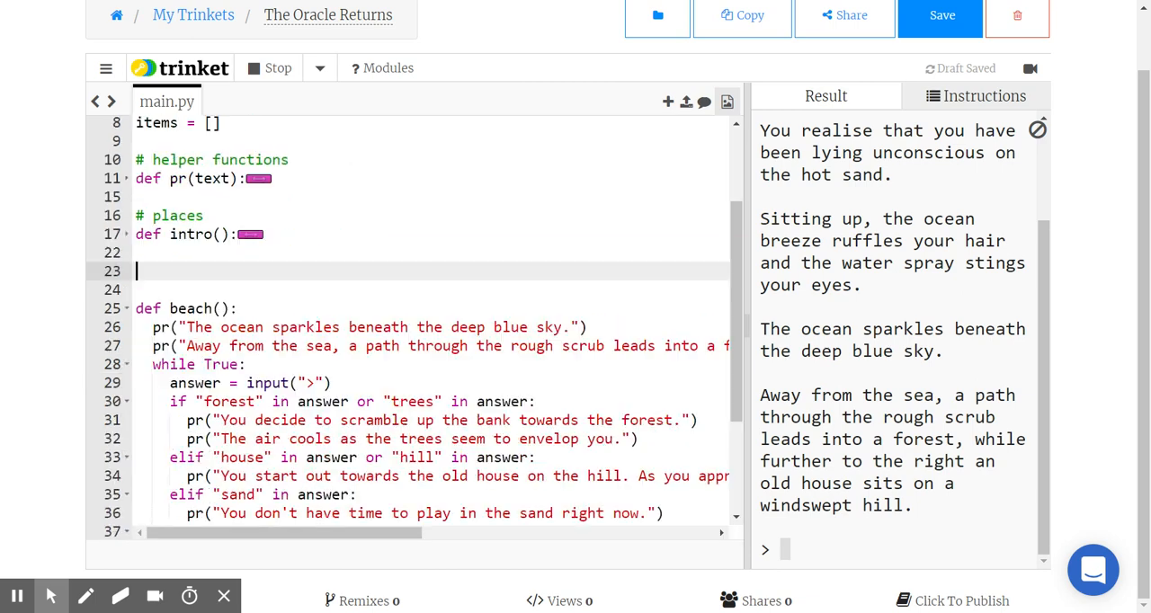
- Add answer = str.lower(answer) right after beach's answer = input(">") line
scroll("down", 3)
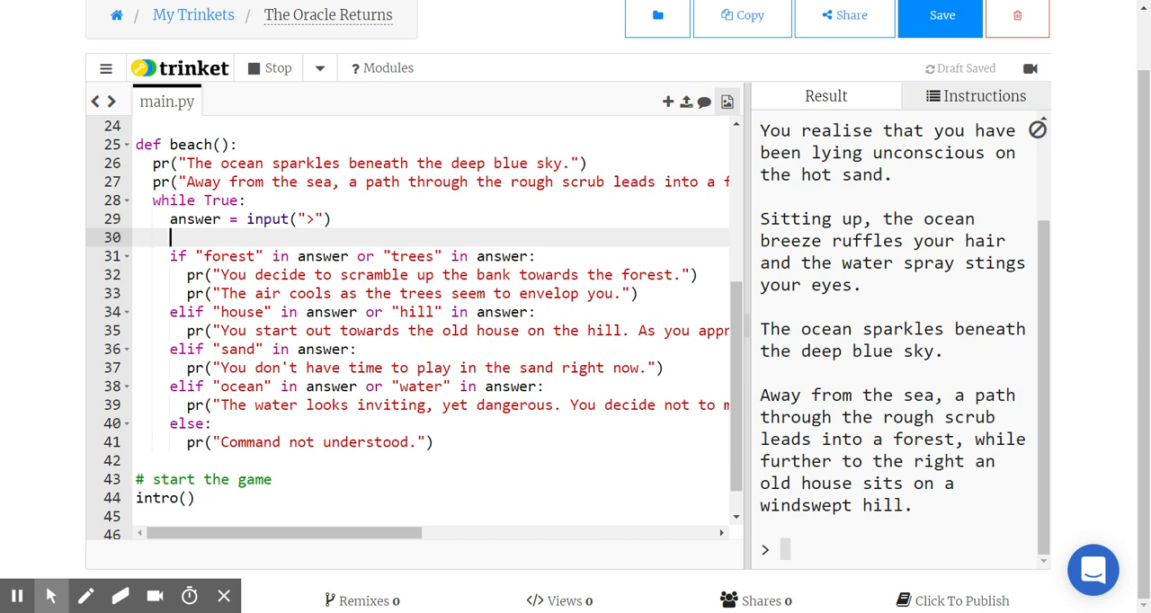
type("answer")
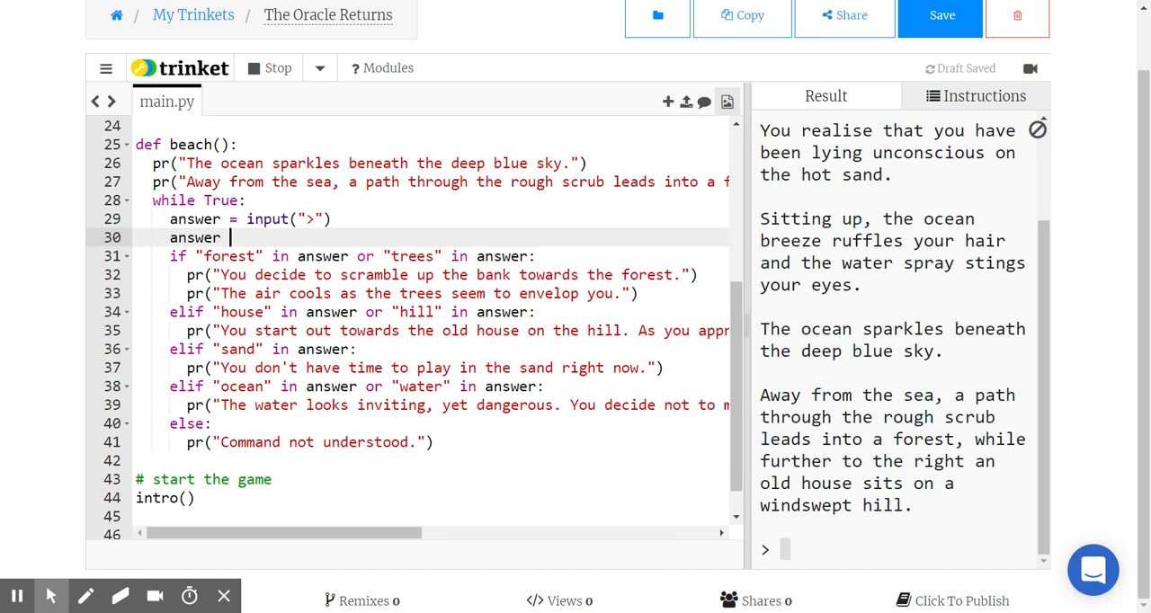
type("= str")
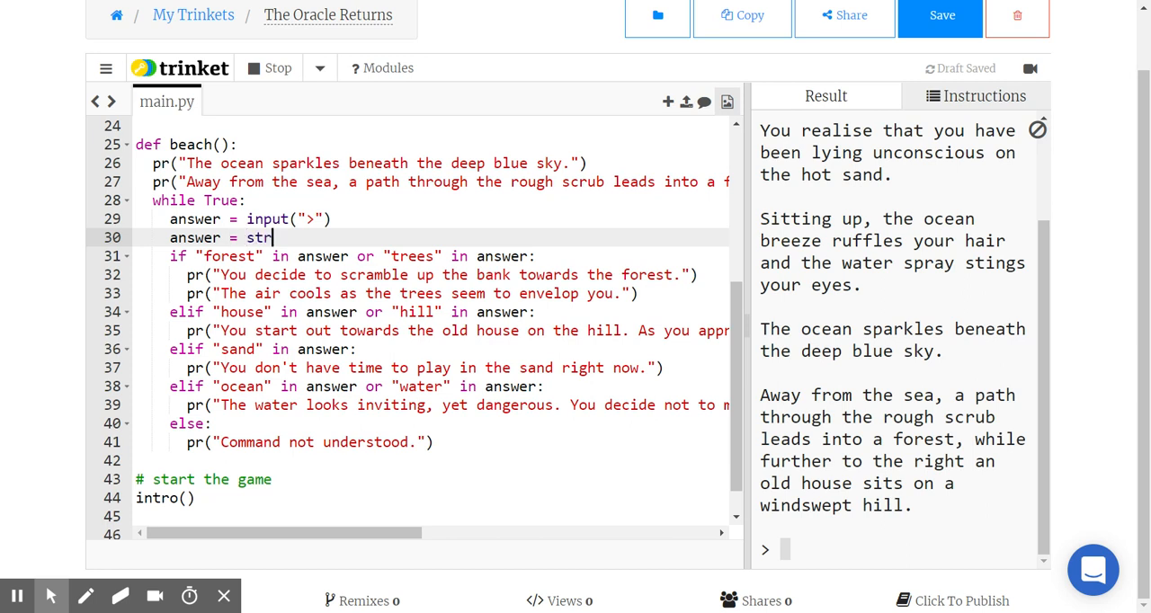
type(".lower(answer")
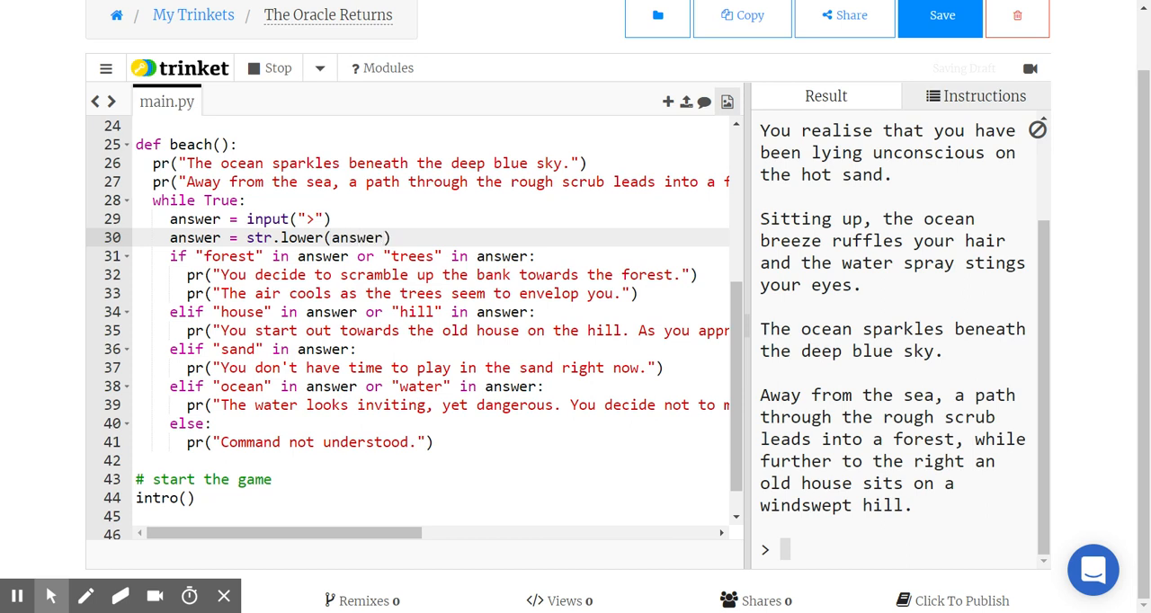
- Run the game and enter 'go to ForESt' to confirm the forest response
left_click(268, 67)
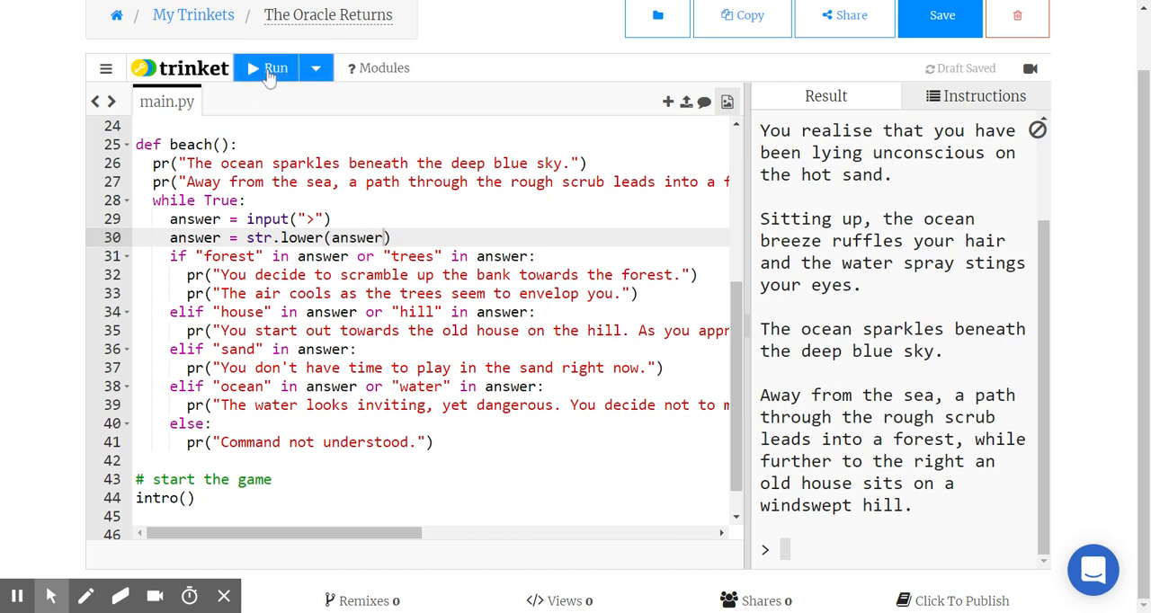
left_click(267, 67)
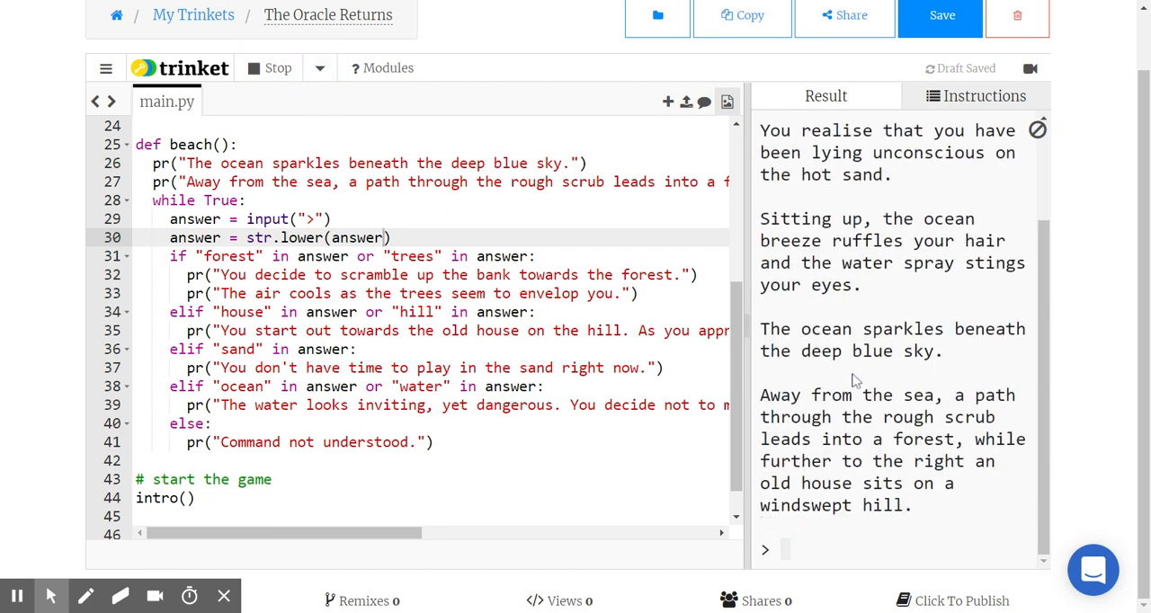
type("go to ForESt")
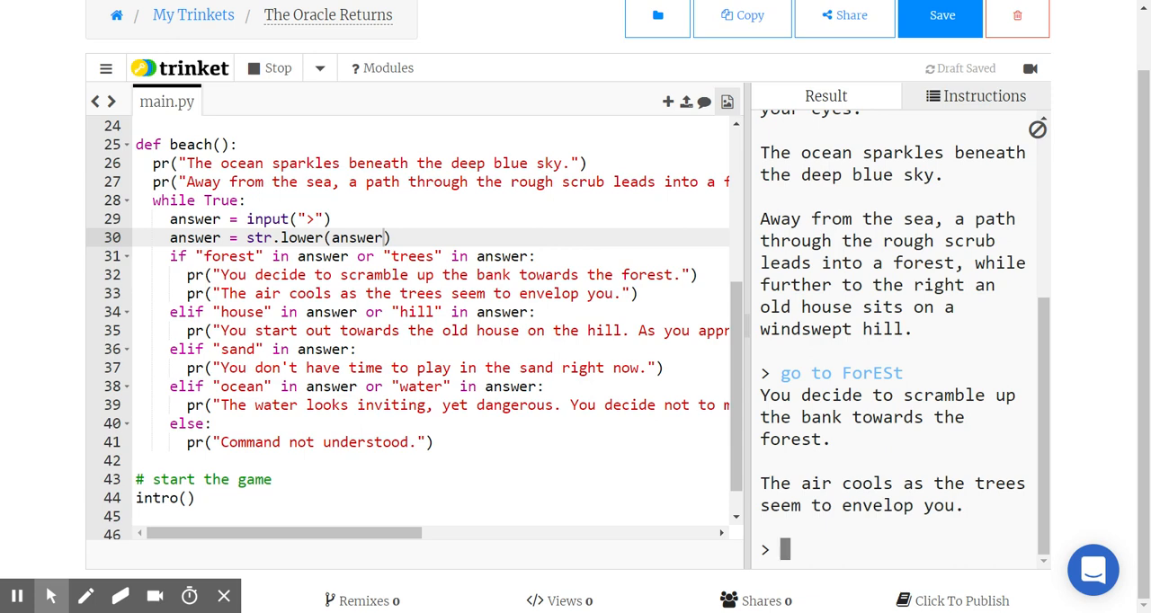
scroll("down", 3)
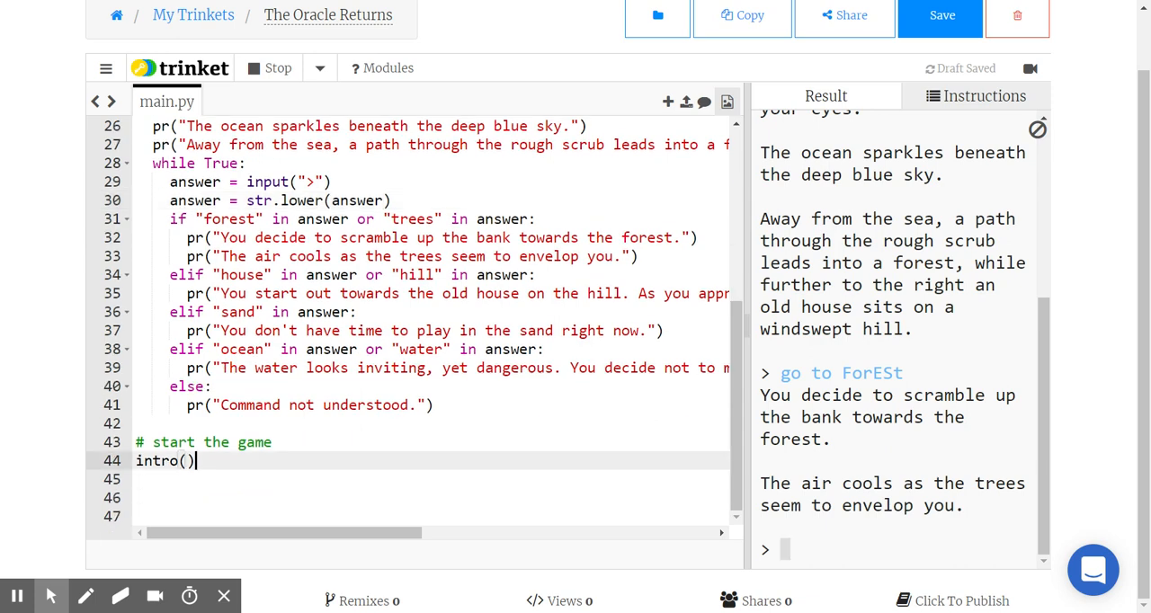
scroll("up", 3)
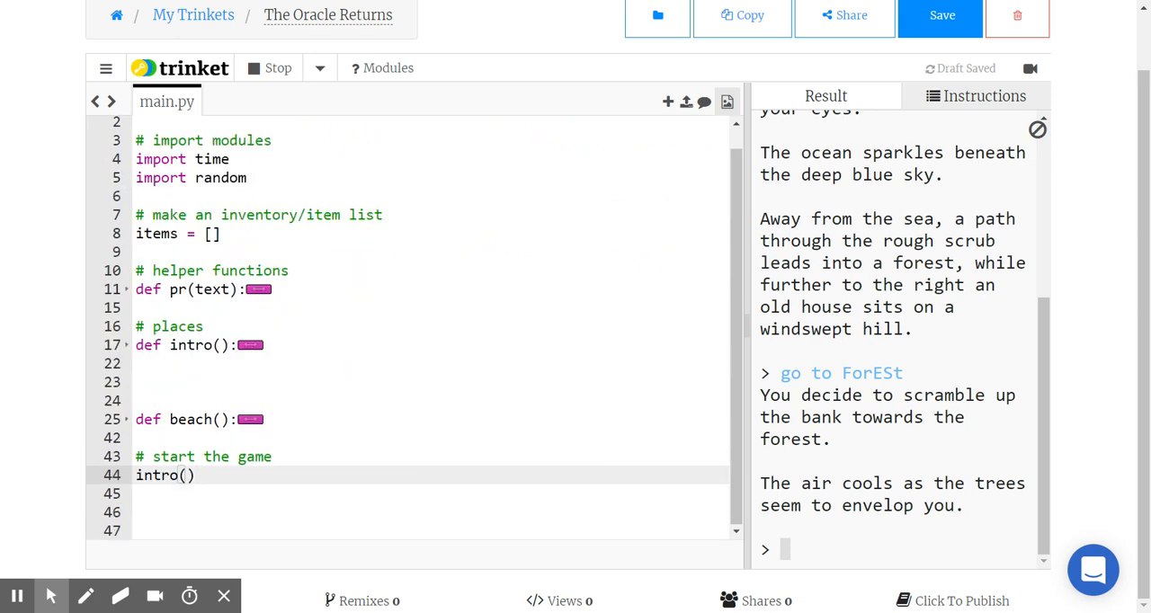
- Paste a copy of beach's code below it and begin renaming it to forest
scroll("down", 3)
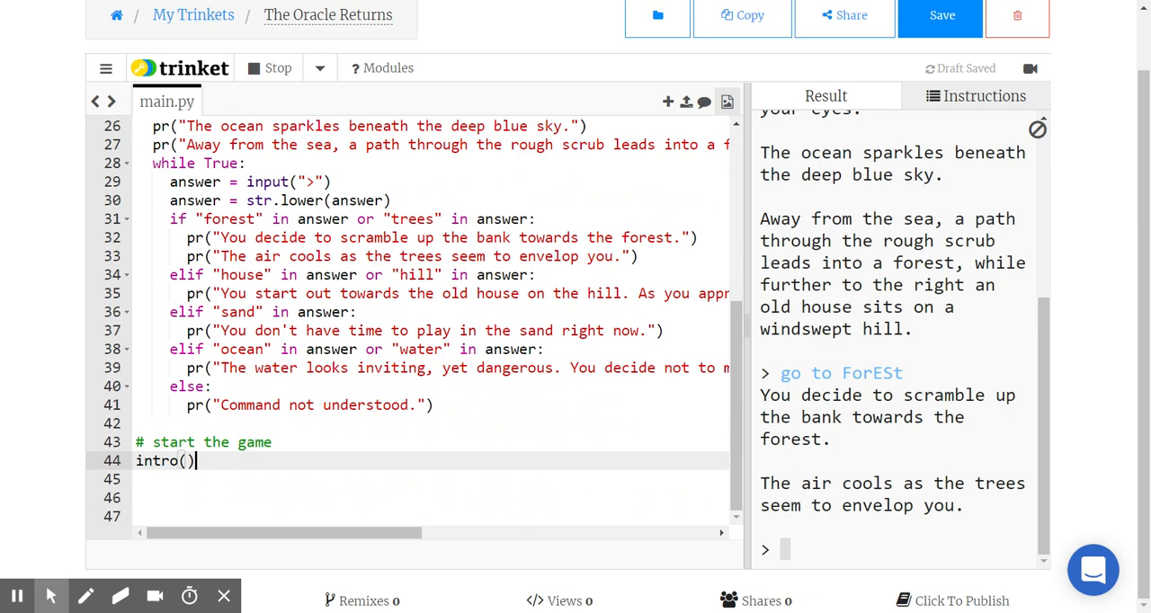
scroll("up", 3)
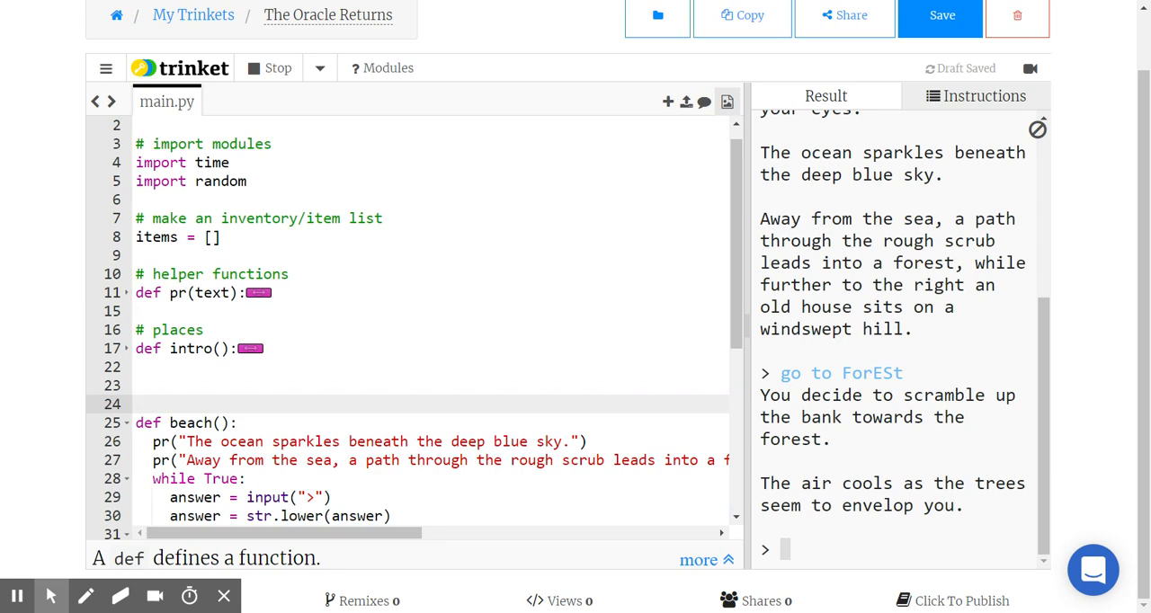
scroll("down", 3)
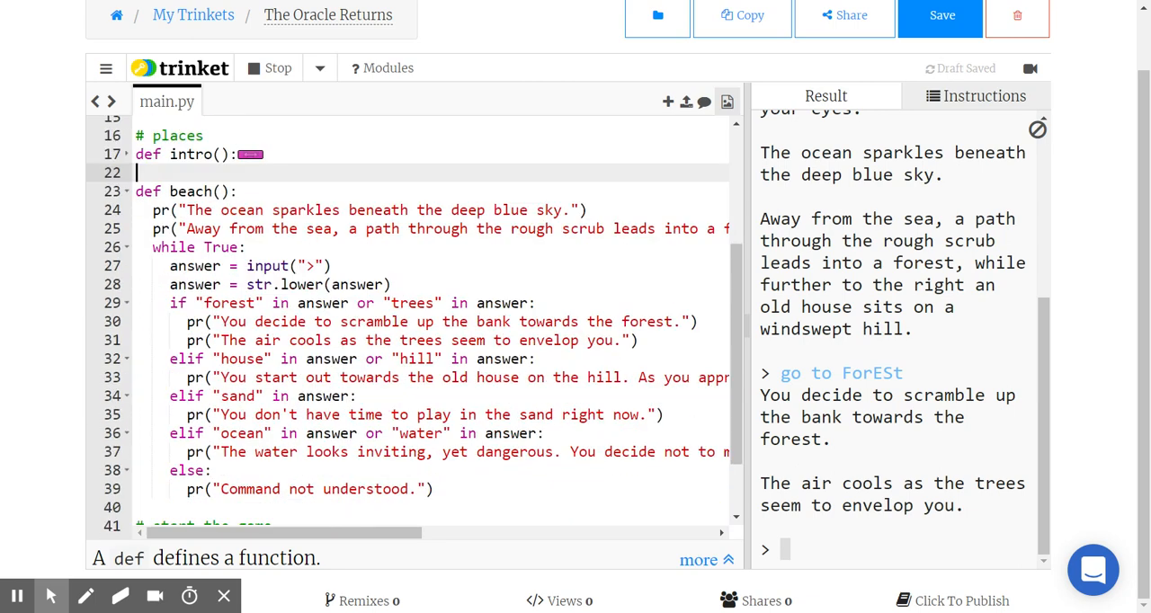
mouse_move(134, 211)
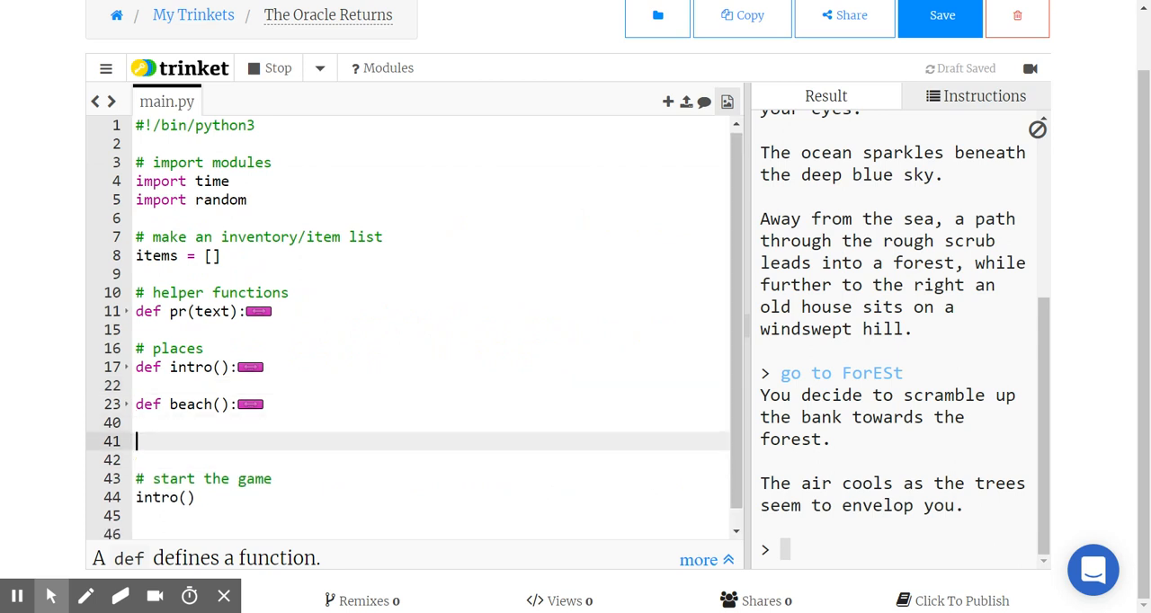
scroll("down", 3)
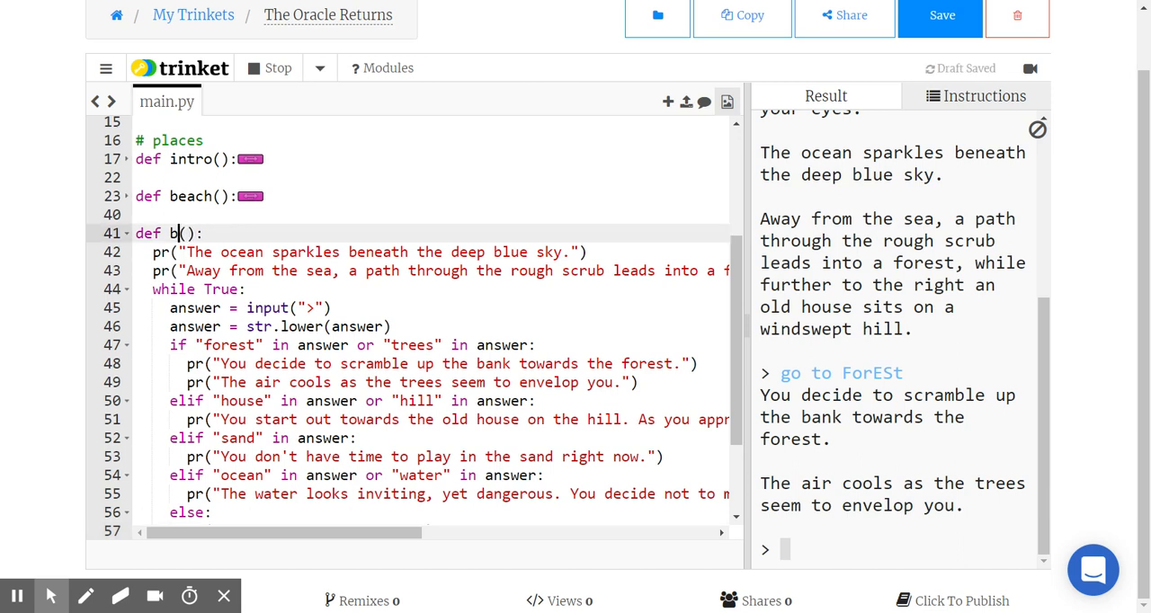
type("orest")
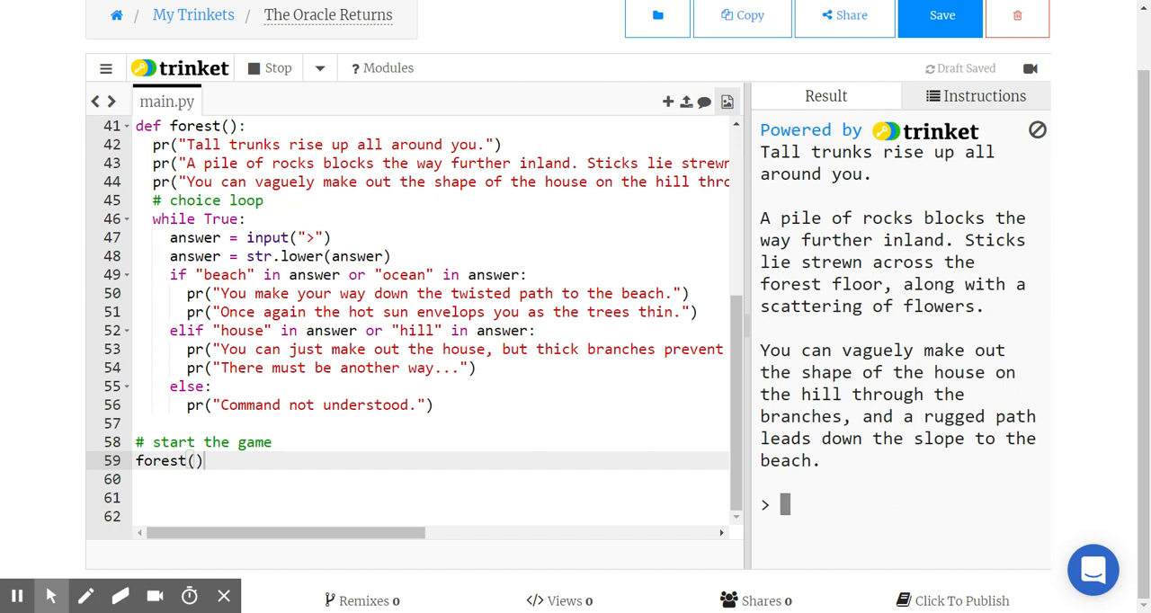
mouse_move(856, 487)
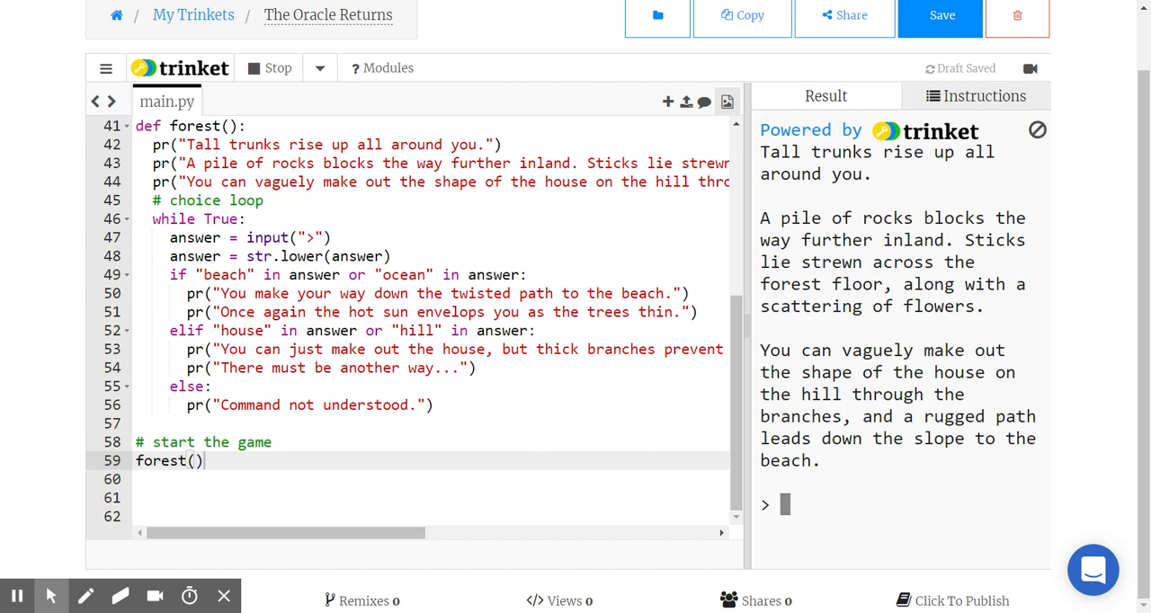
mouse_move(926, 467)
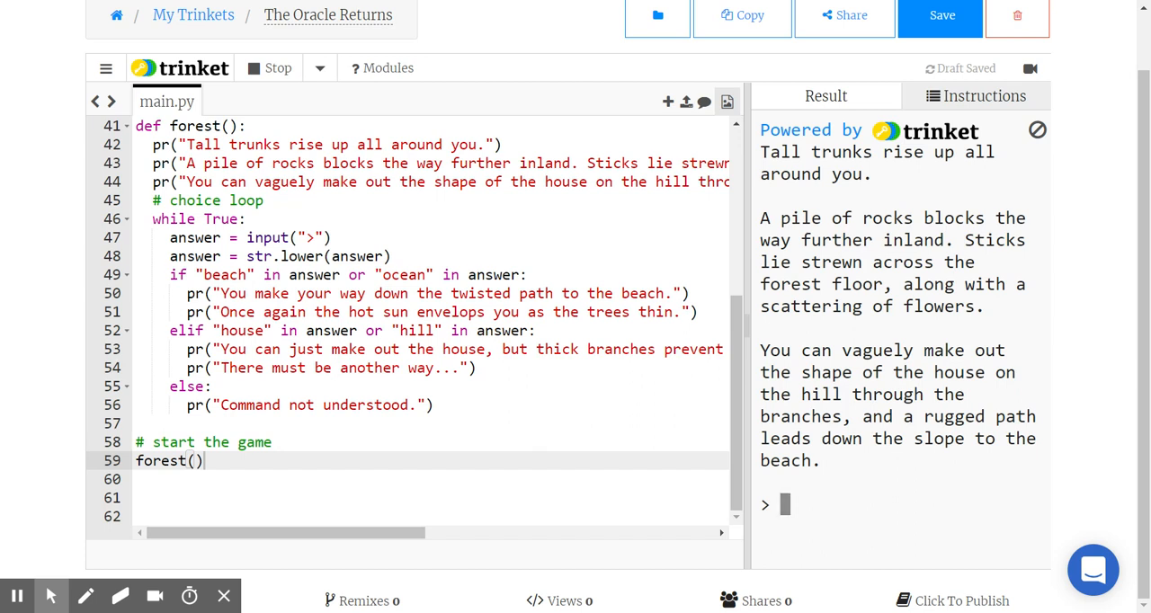
mouse_move(909, 313)
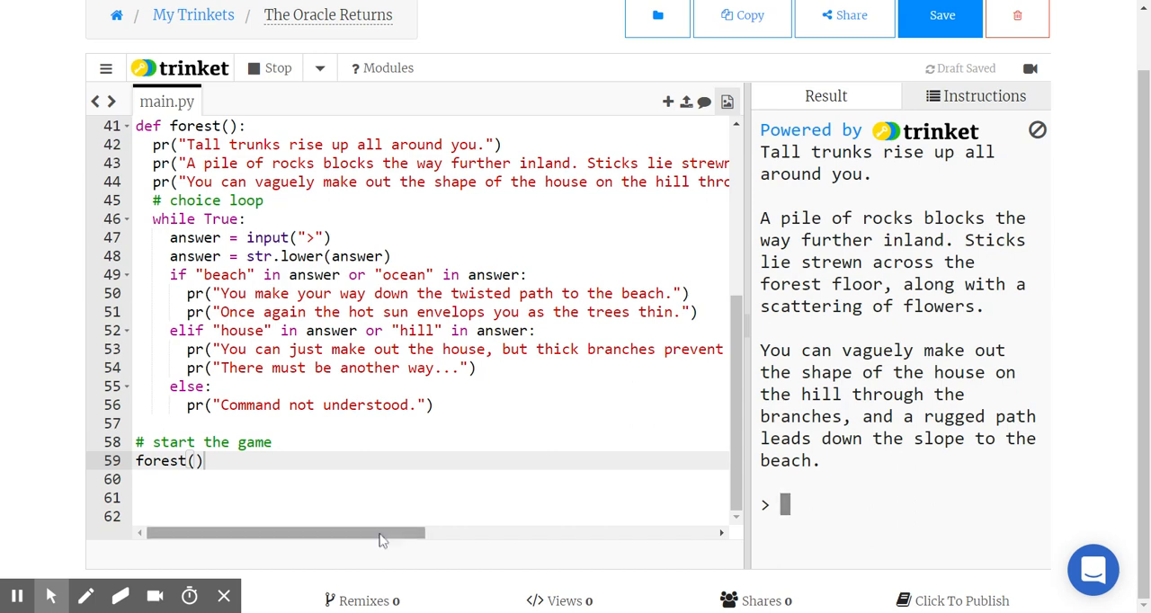
- Finish forest()'s if/elif/else choice loop and open a blank line after line 51
left_click_drag(283, 532, 462, 533)
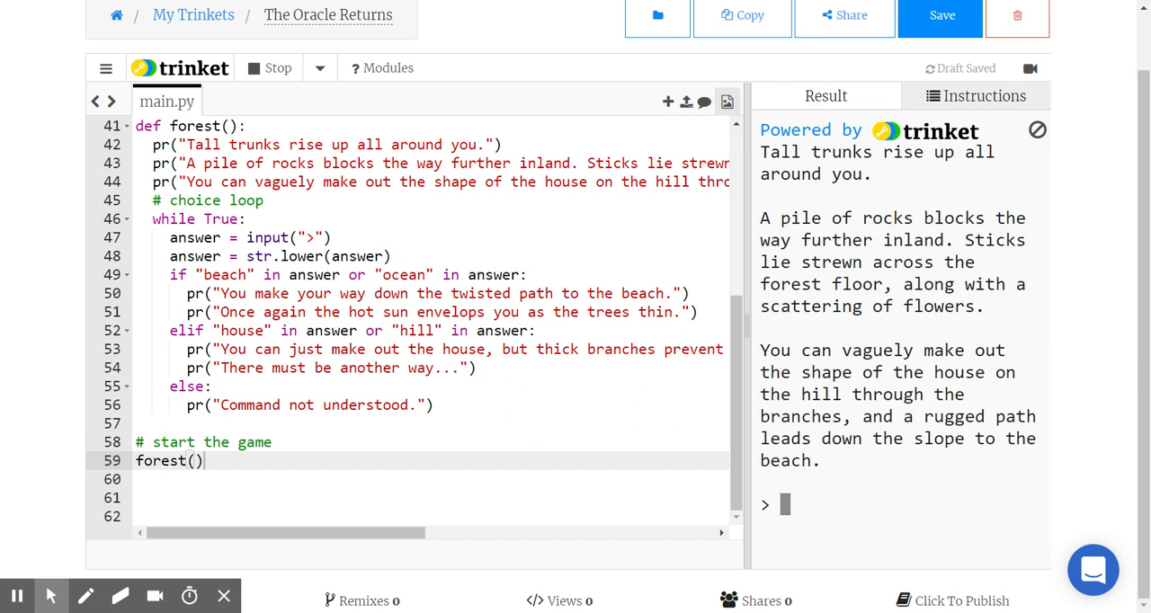
scroll("up", 3)
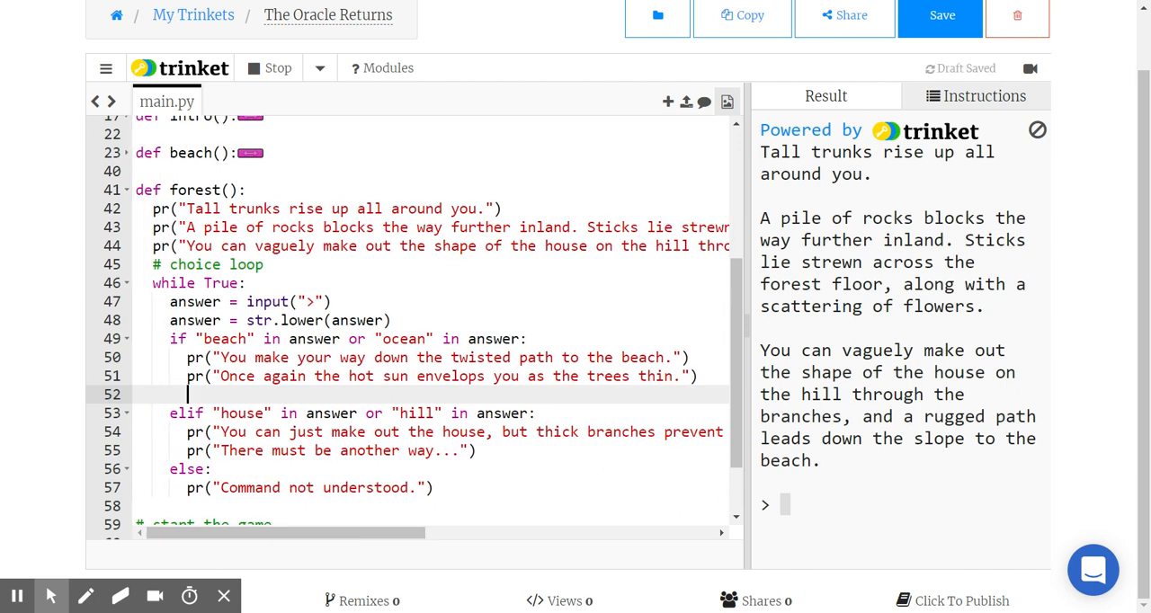
- Call beach() from forest's beach branch, then rerun and test 'go to beach'
type("beach(")
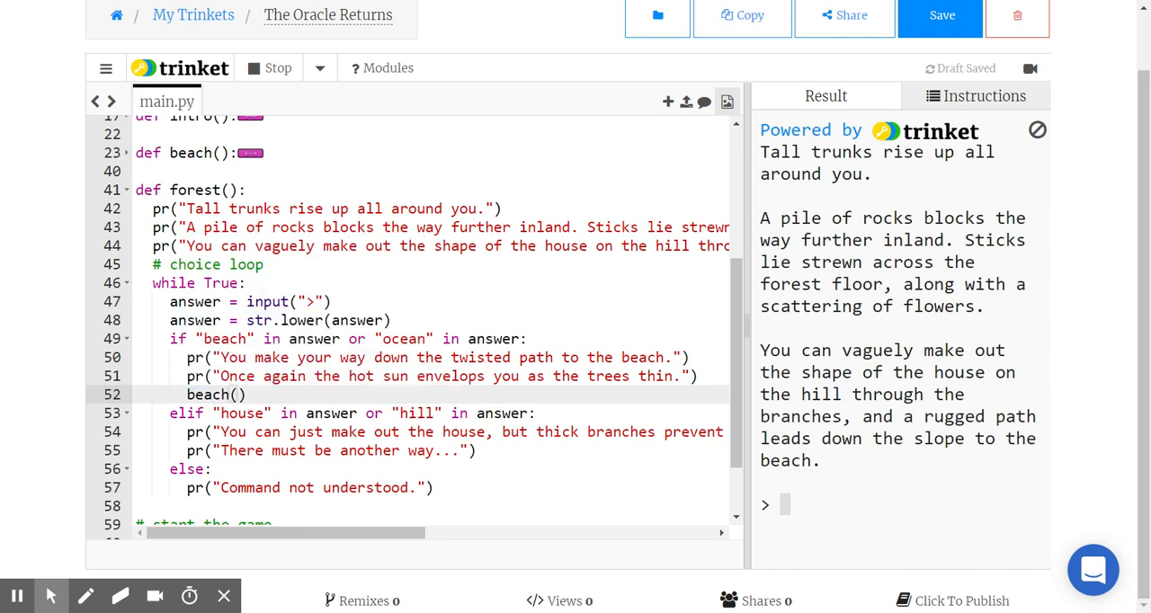
left_click(268, 68)
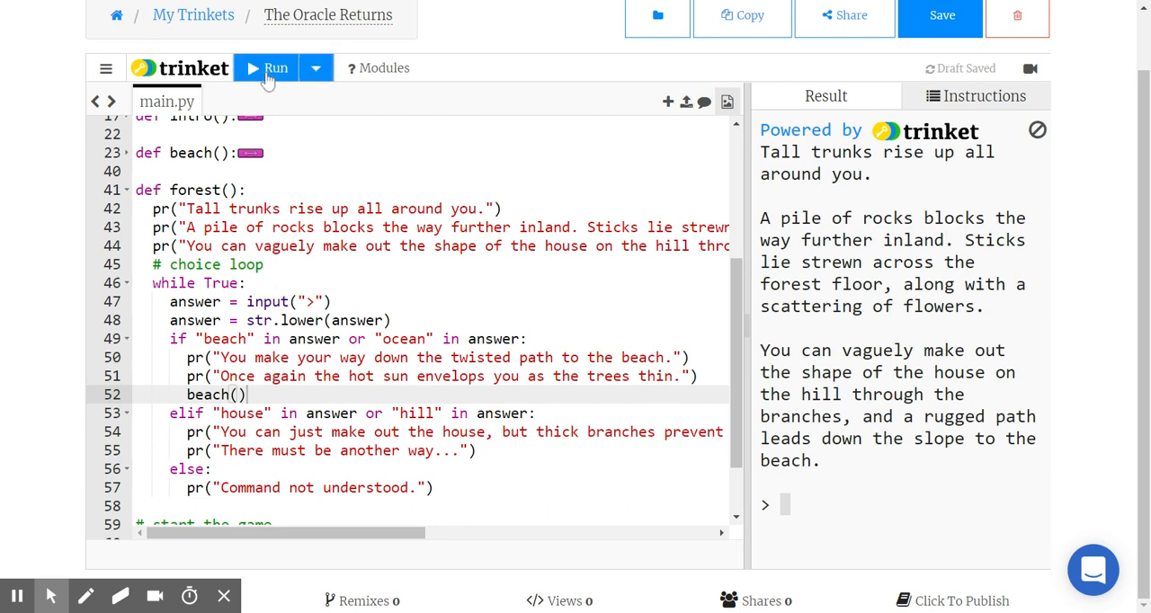
left_click(270, 68)
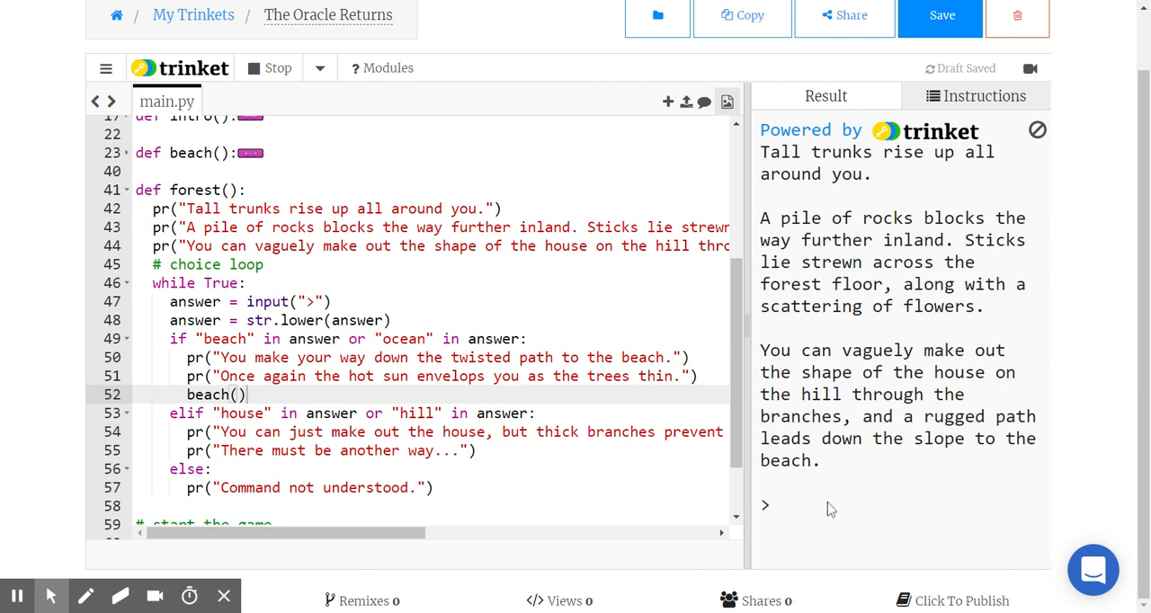
type("go to beach")
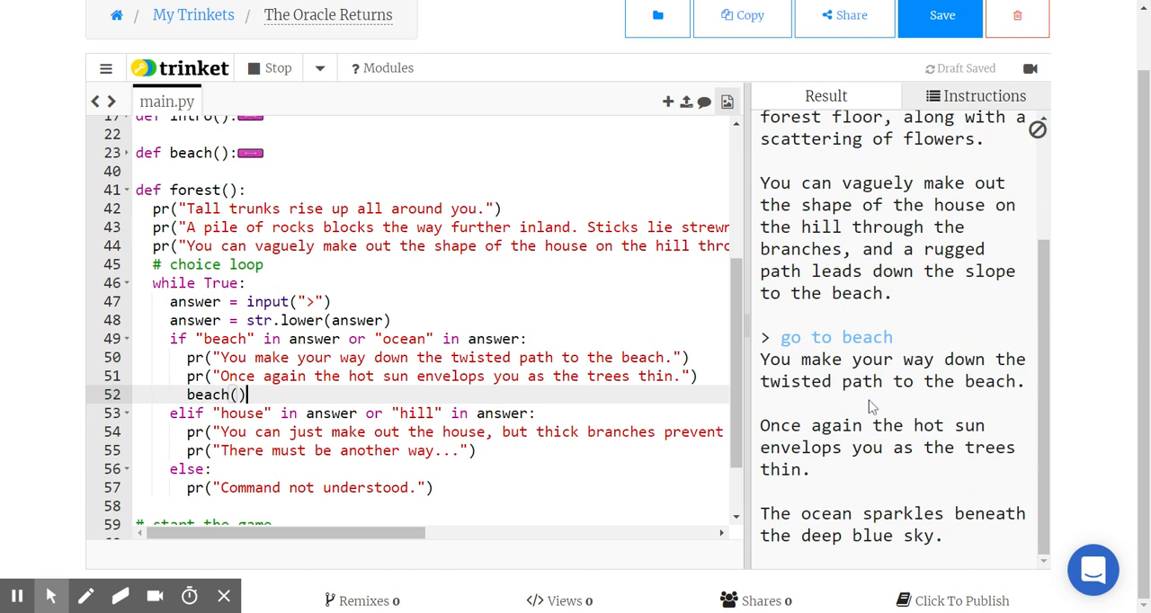
scroll("down", 3)
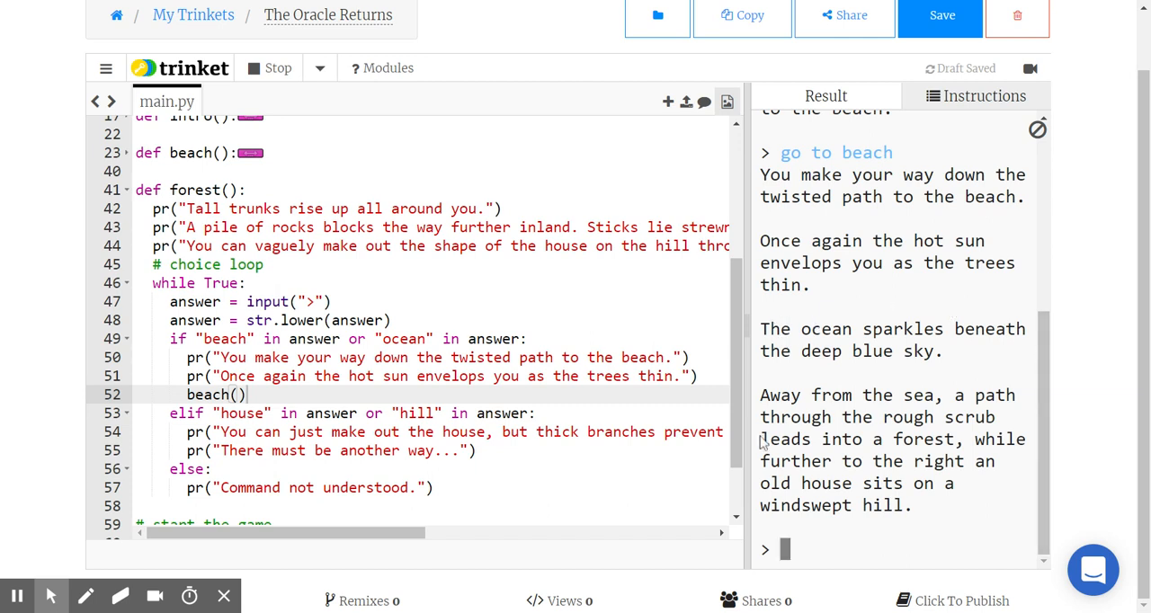
mouse_move(762, 443)
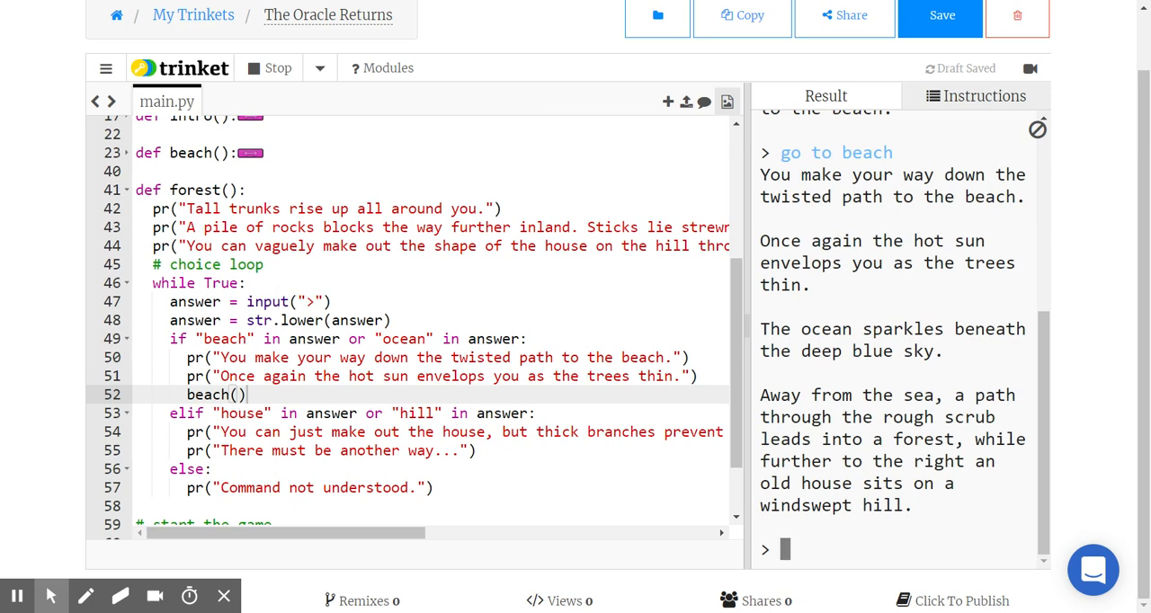
- Add forest() under 'The air cools as the trees seem to envelop you.' in beach
scroll("down", 3)
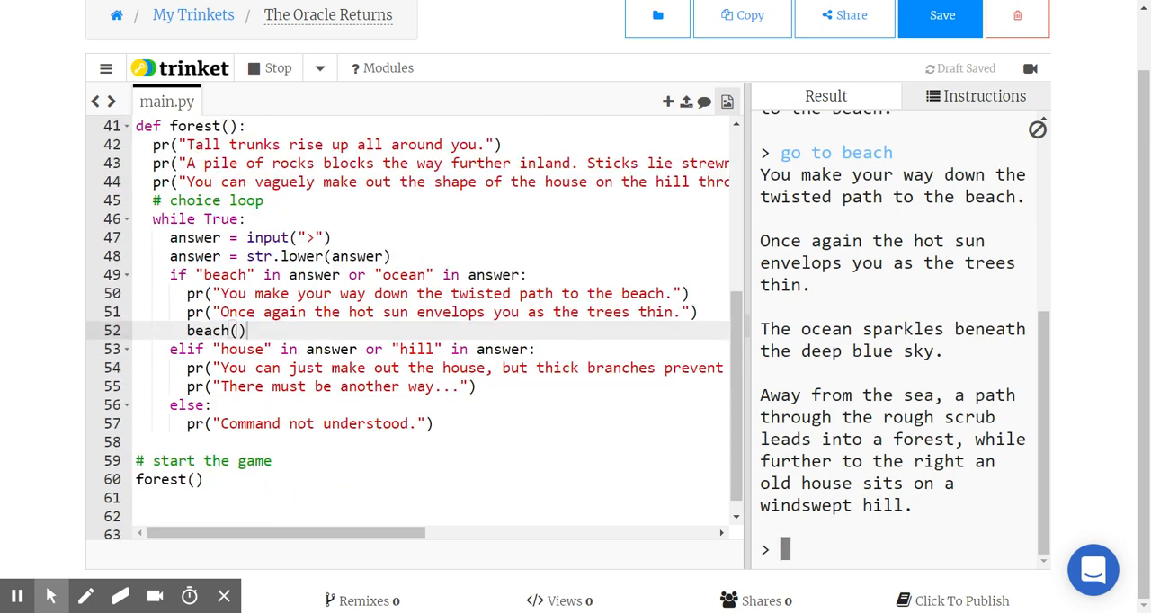
scroll("up", 3)
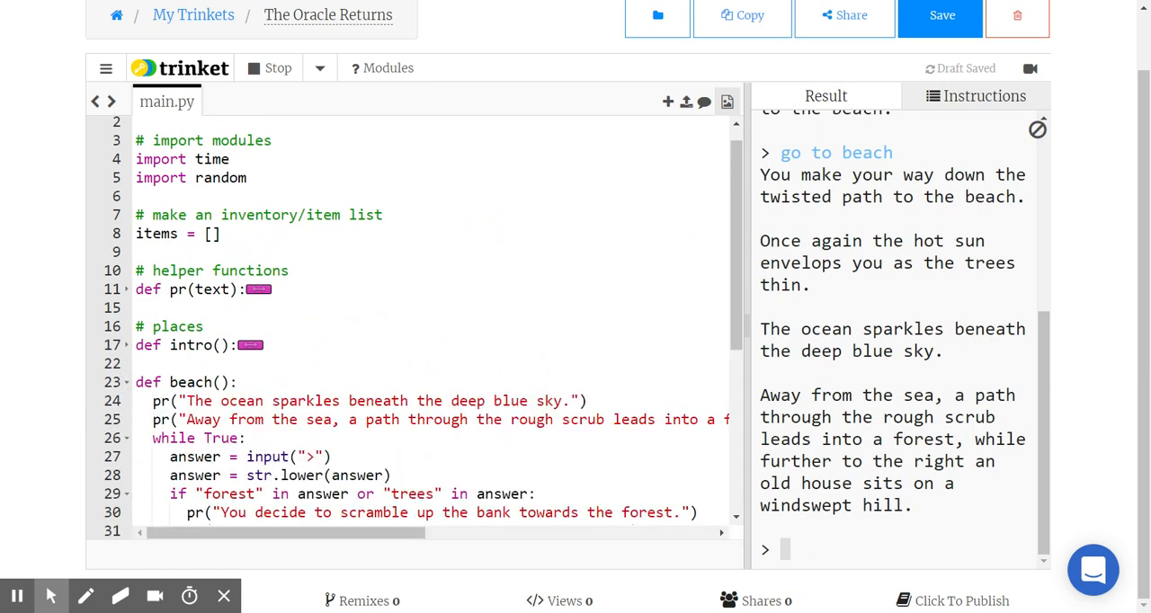
scroll("down", 3)
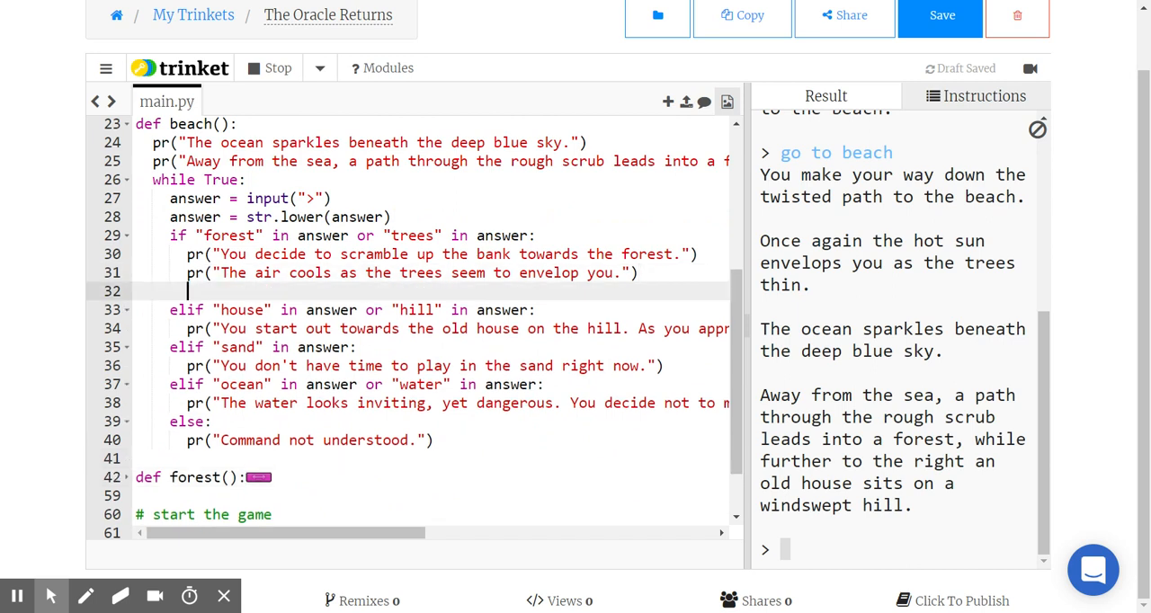
type("forest")
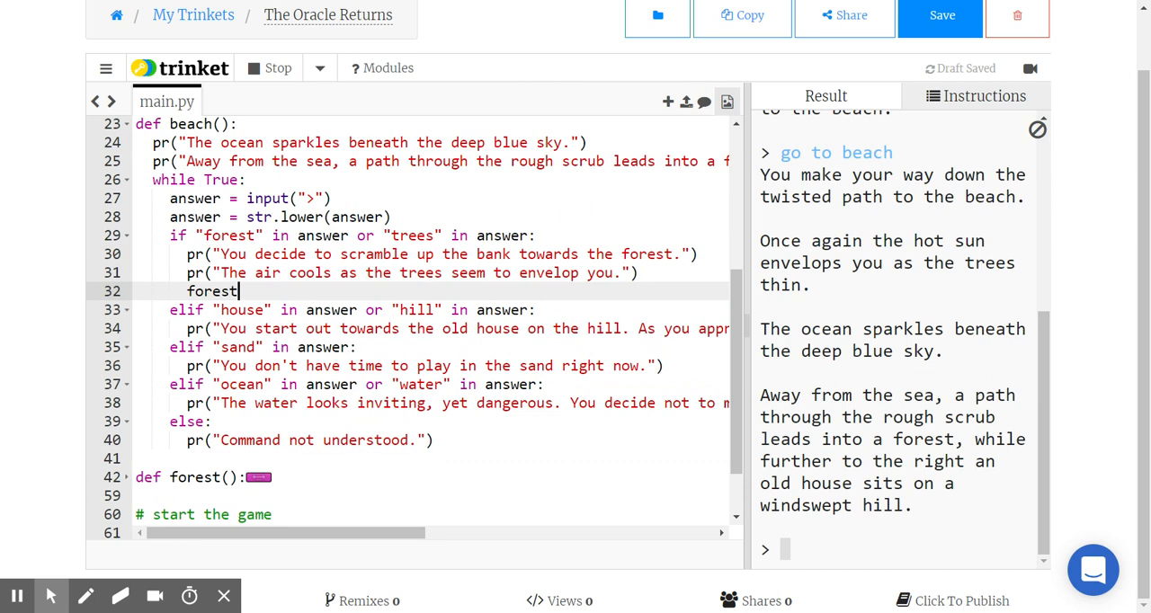
type("()")
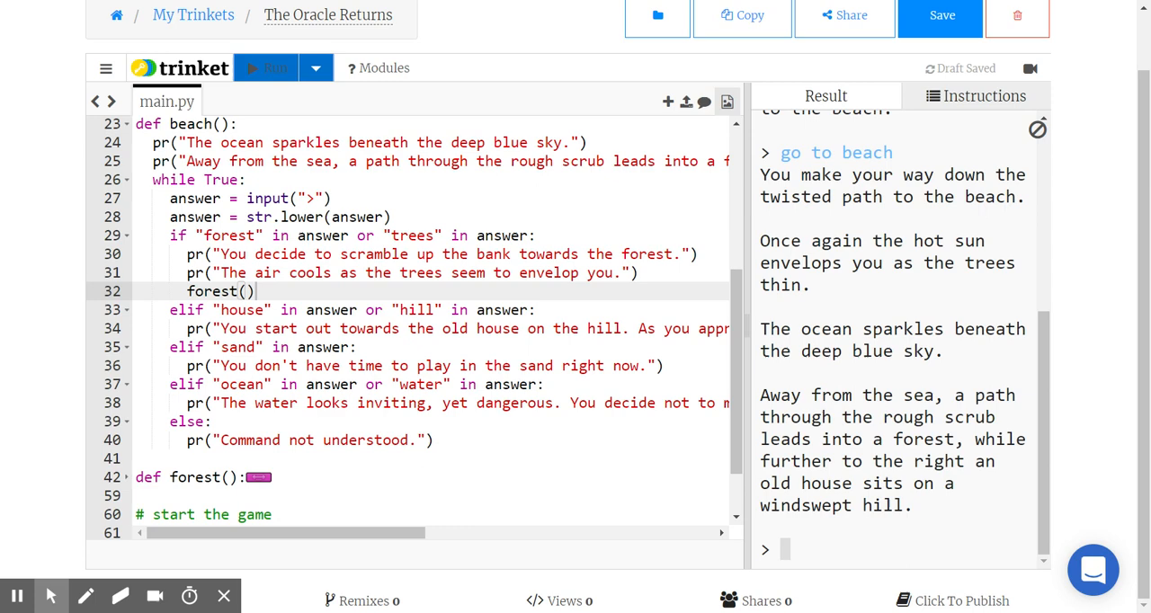
scroll("up", 3)
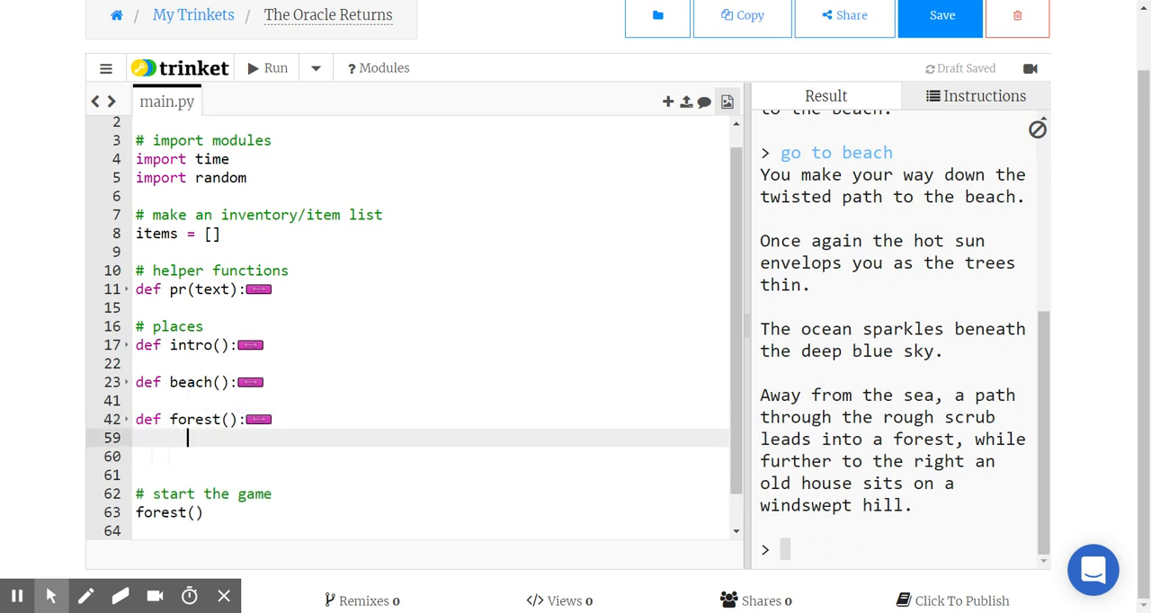
- Define house(): with a single pass statement below forest()
type("def house")
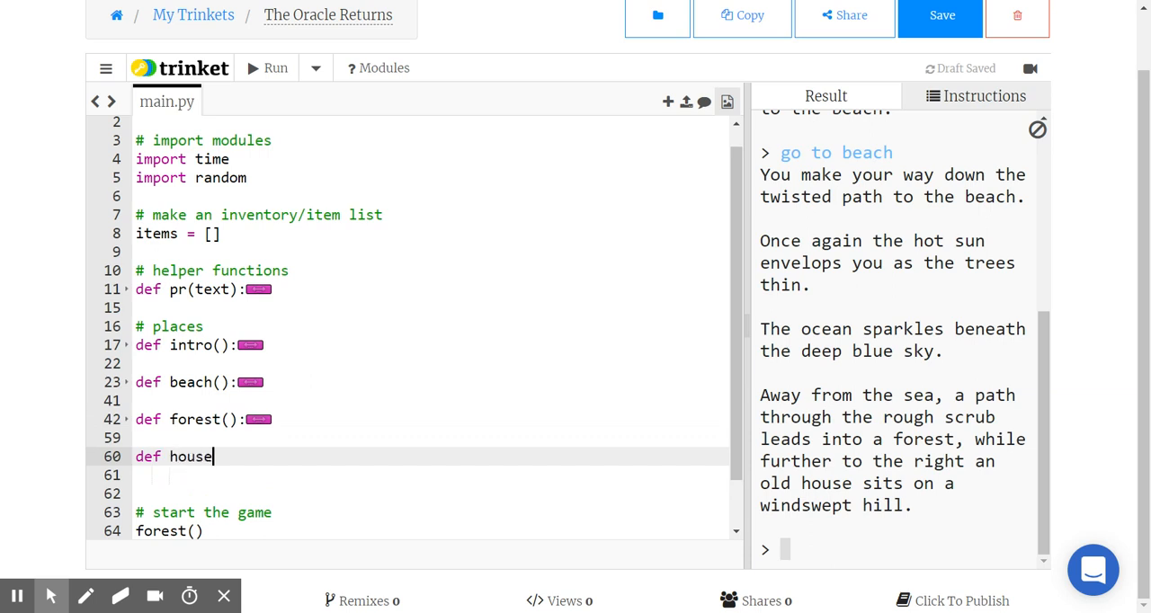
type("()")
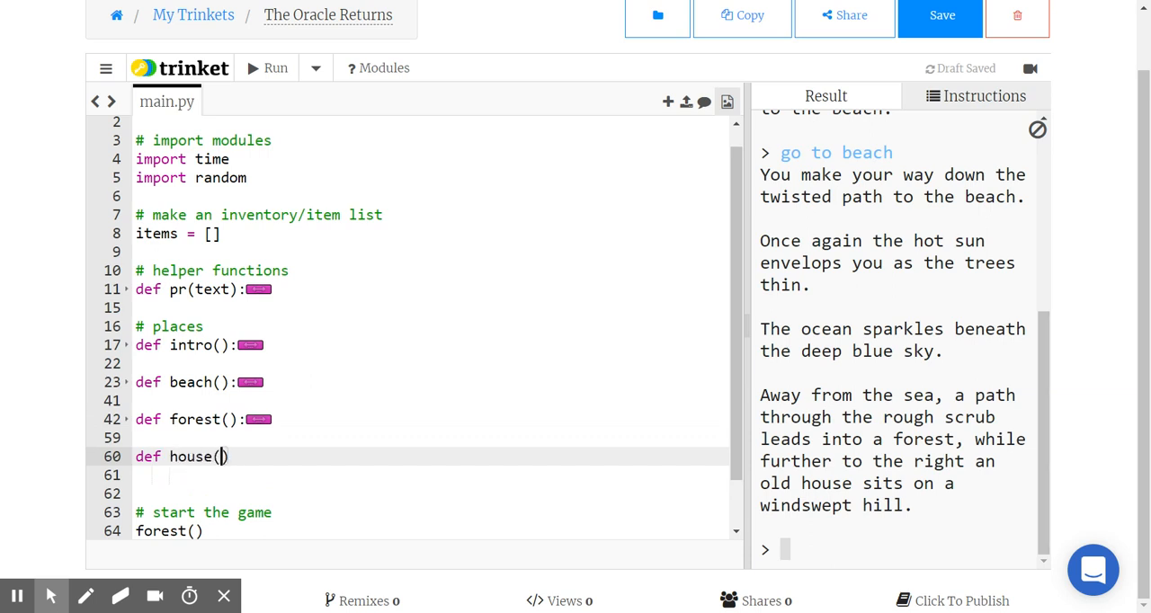
type(":")
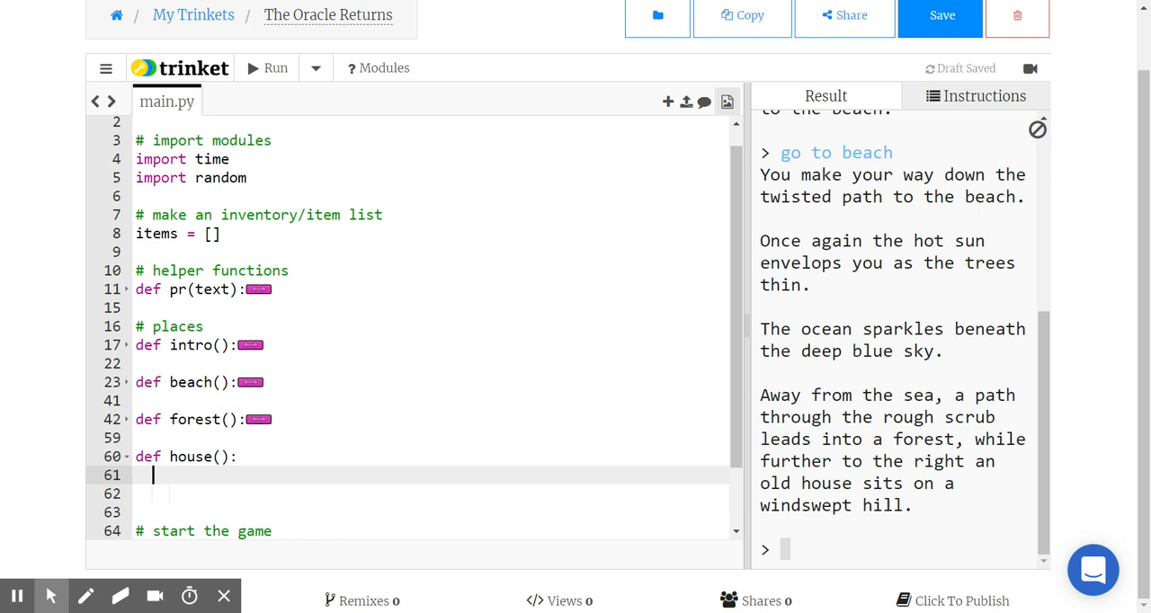
type("pass")
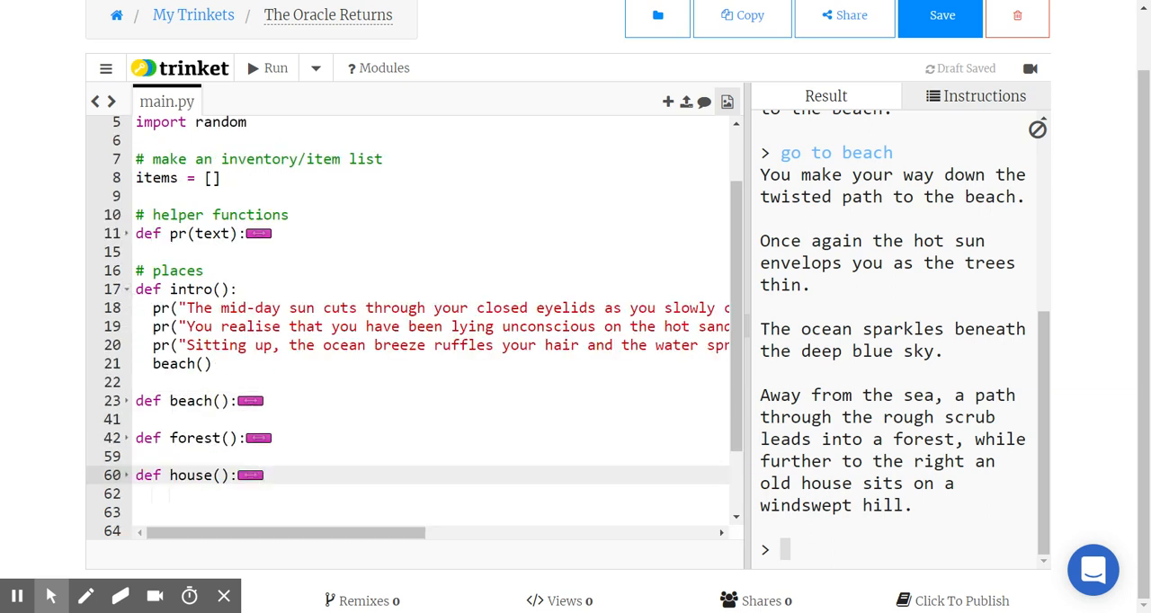
- Unfold def beach(): and scroll down to its house/hill choice branch
scroll("down", 3)
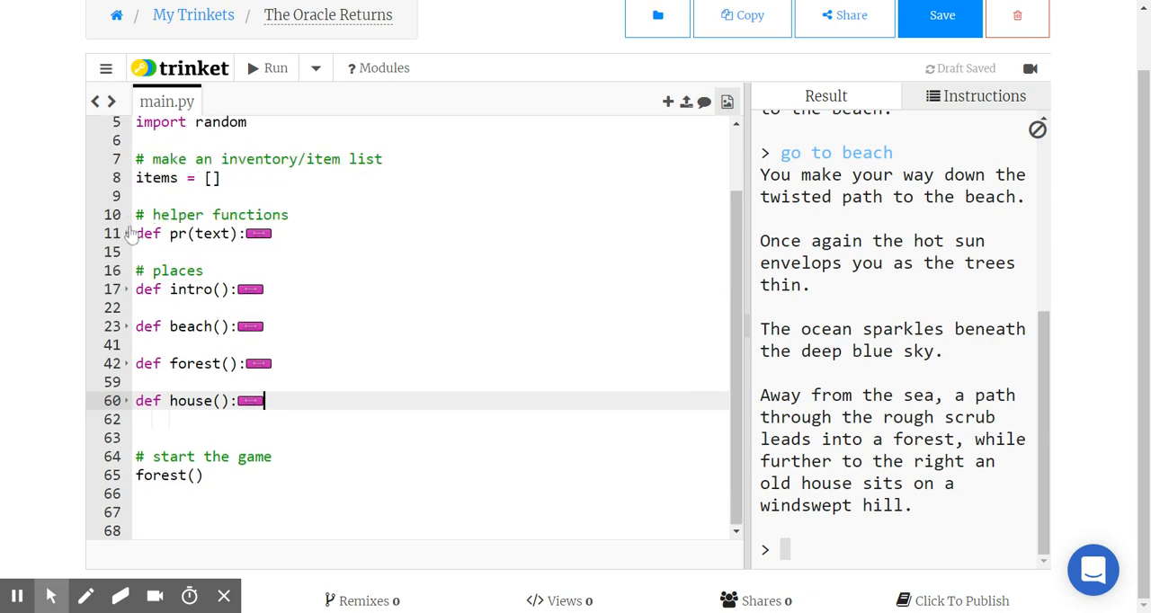
left_click(126, 326)
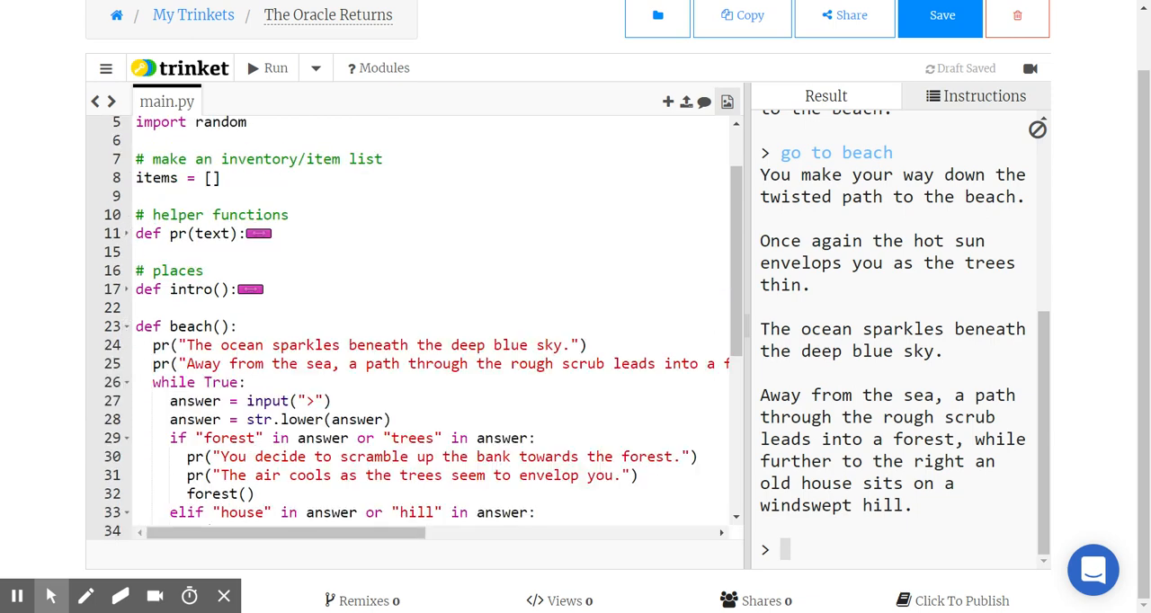
scroll("down", 3)
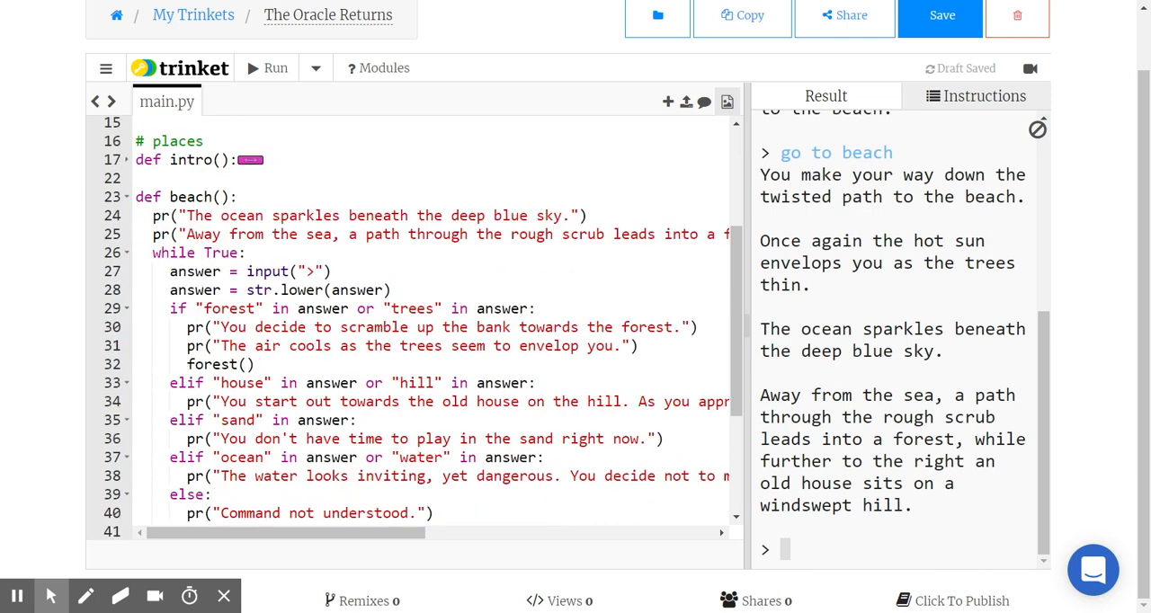